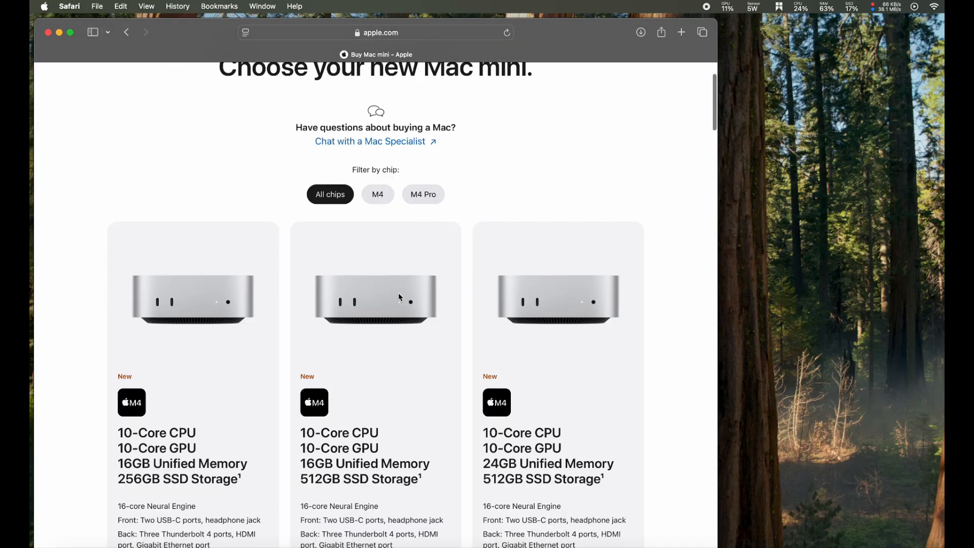
Scroll to the Mac mini configurations and highlight the $599 starting price.
scroll(down, 3)
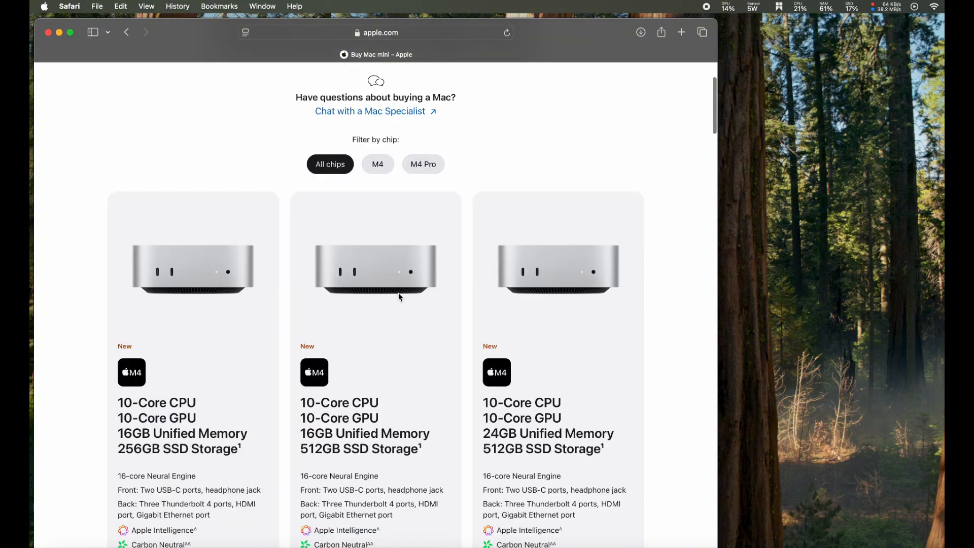
scroll(down, 3)
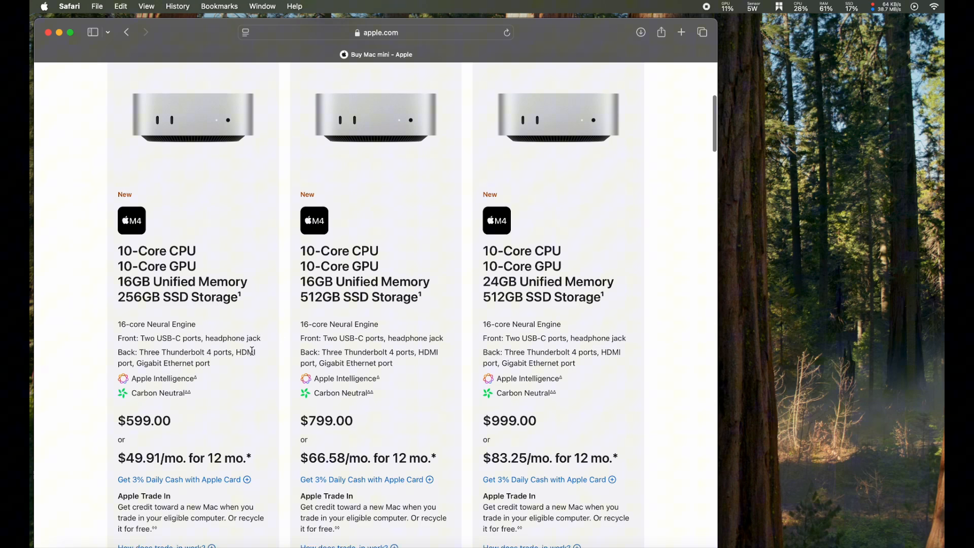
mouse_move(271, 298)
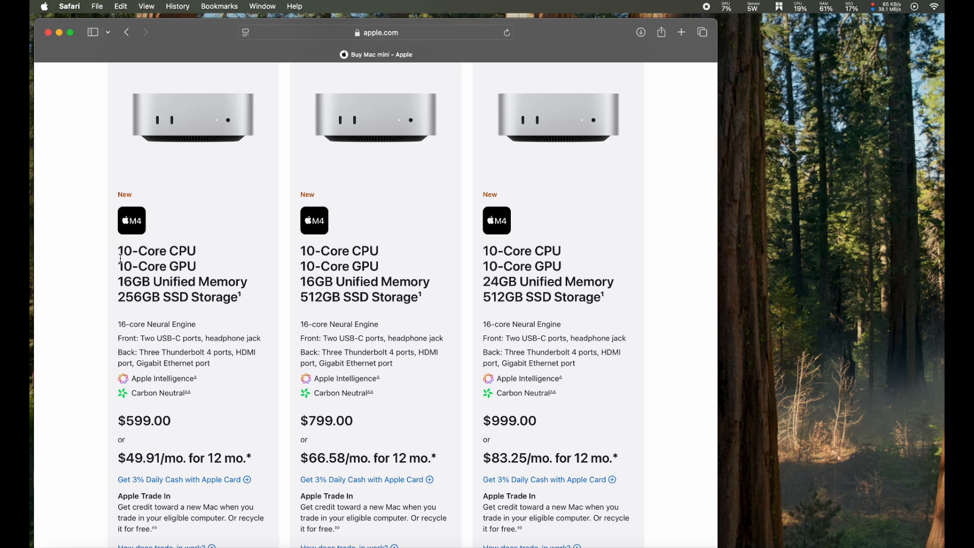
double_click(146, 420)
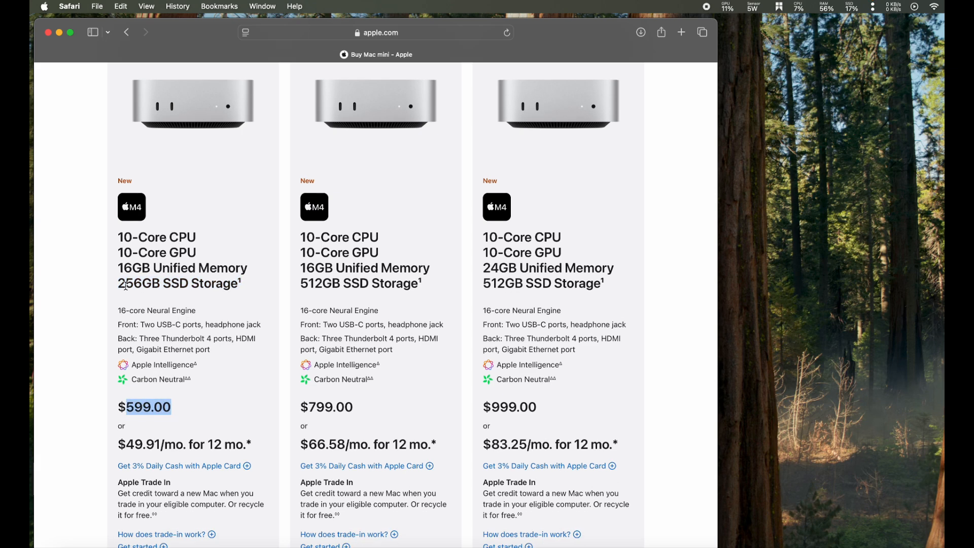
mouse_move(135, 210)
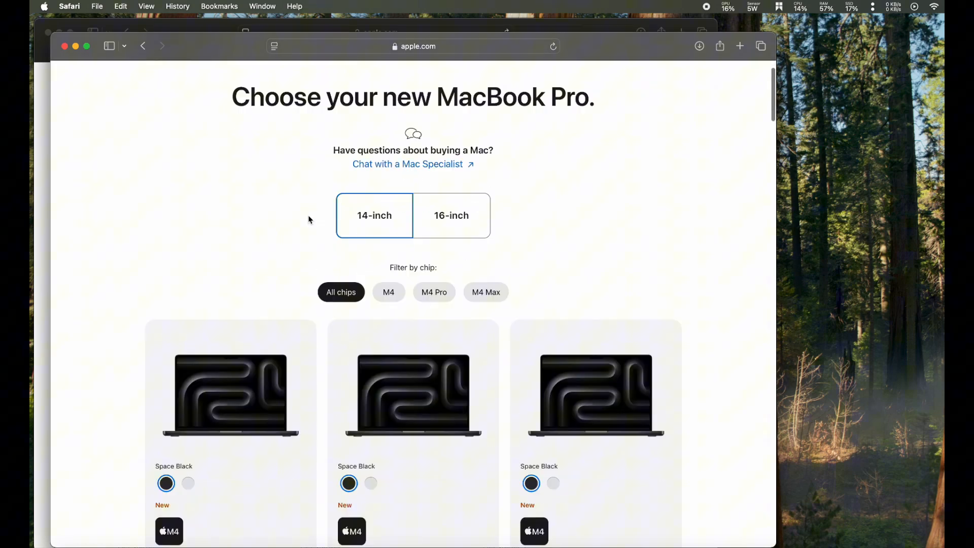
Scroll the MacBook Pro page down to its $1,599 price beside the Mac mini's $599.
scroll(down, 3)
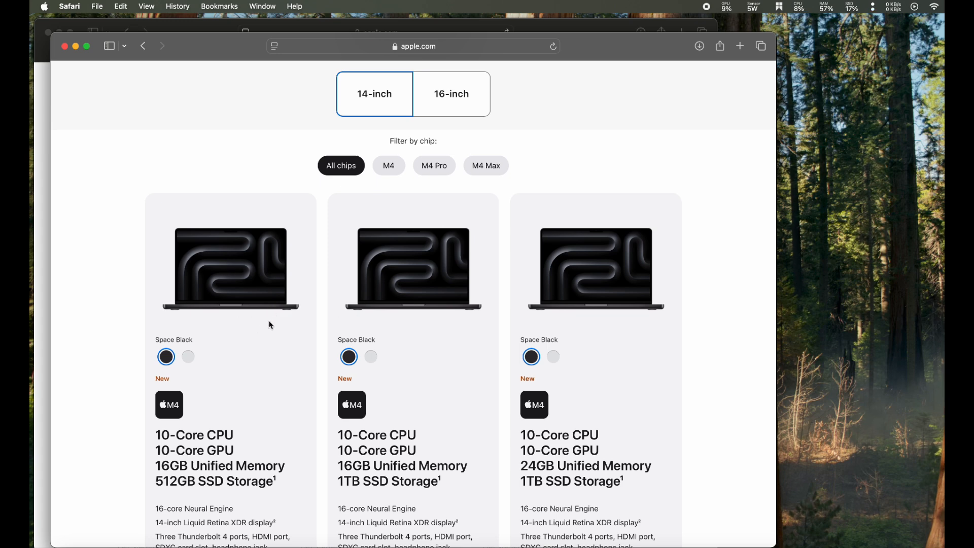
scroll(down, 3)
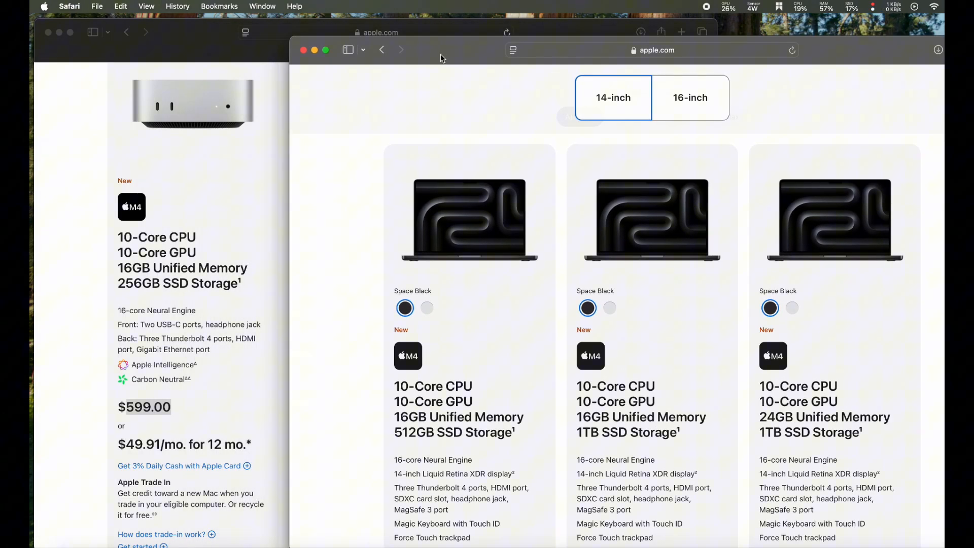
scroll(down, 3)
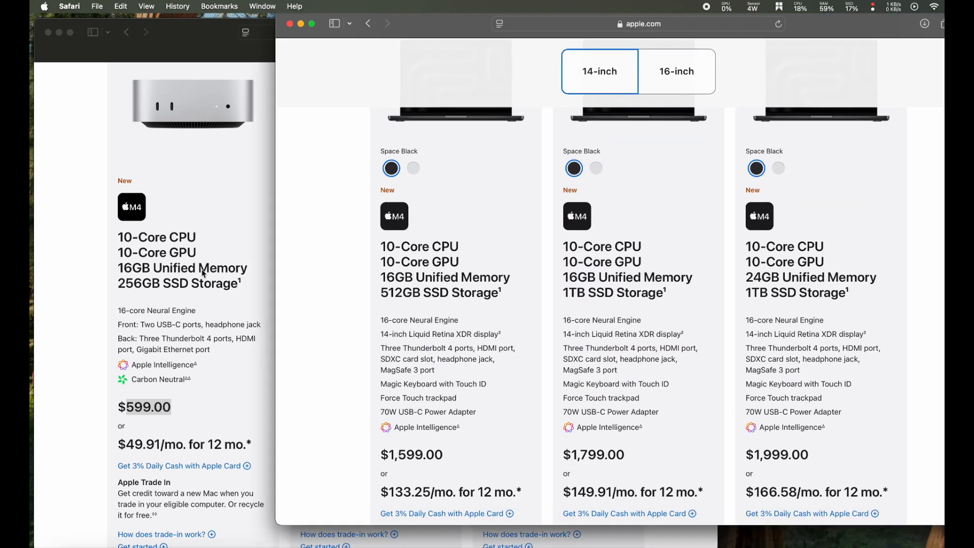
mouse_move(268, 294)
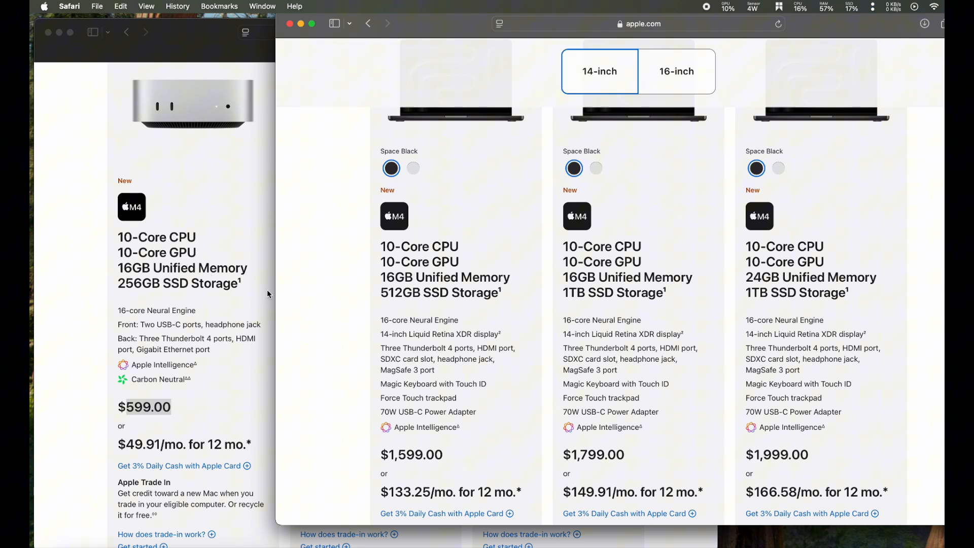
mouse_move(443, 304)
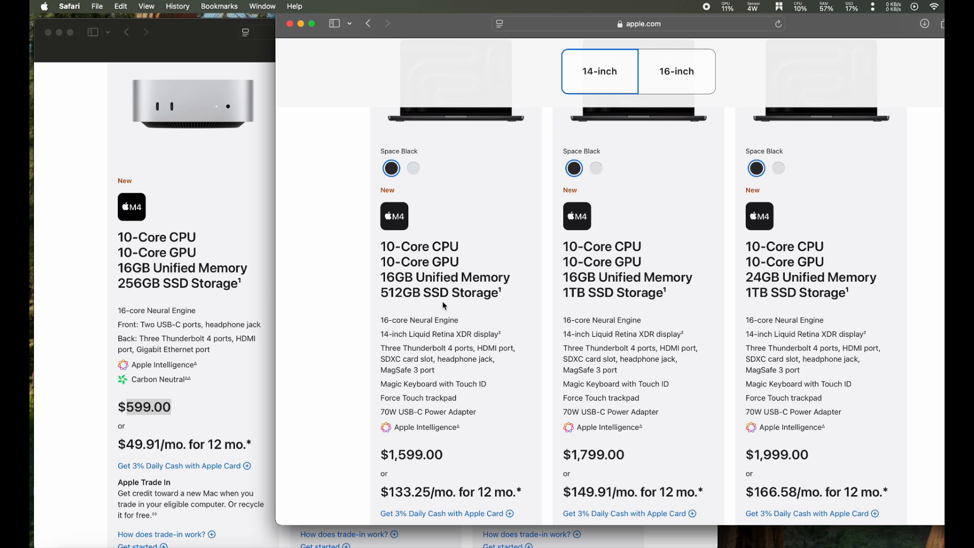
mouse_move(378, 404)
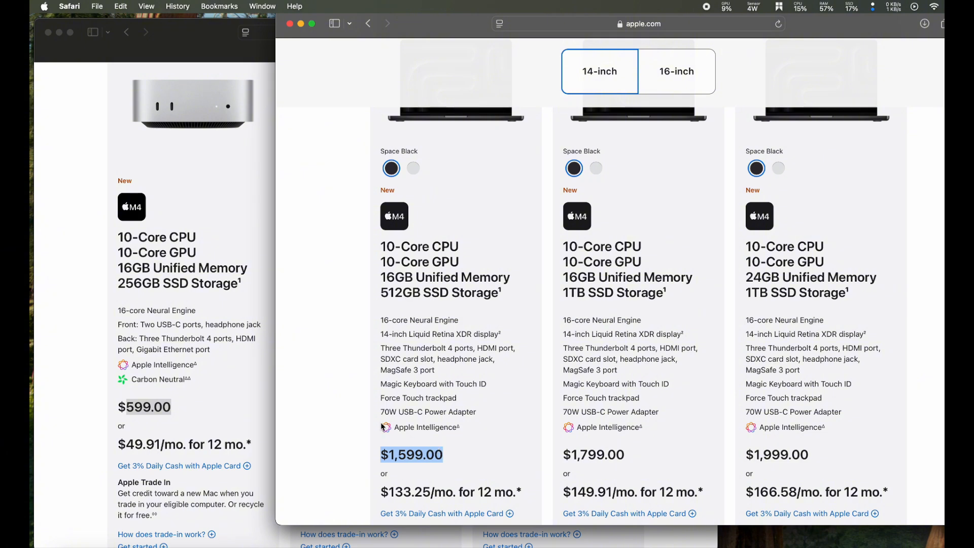
mouse_move(211, 409)
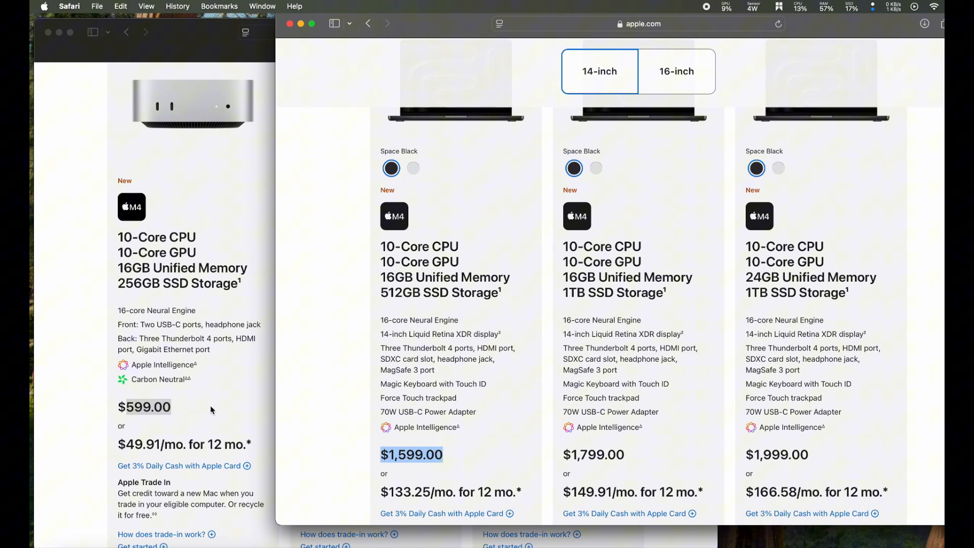
mouse_move(150, 435)
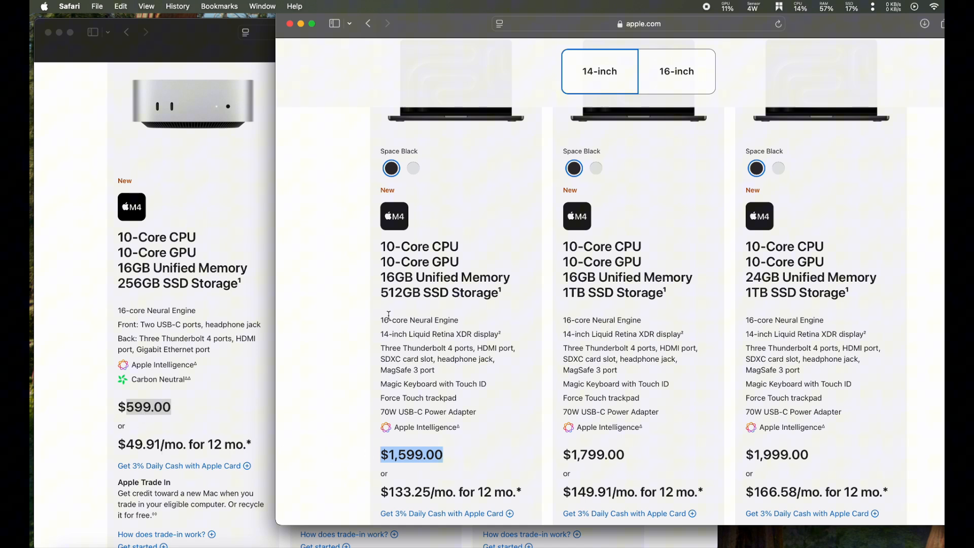
scroll(down, 3)
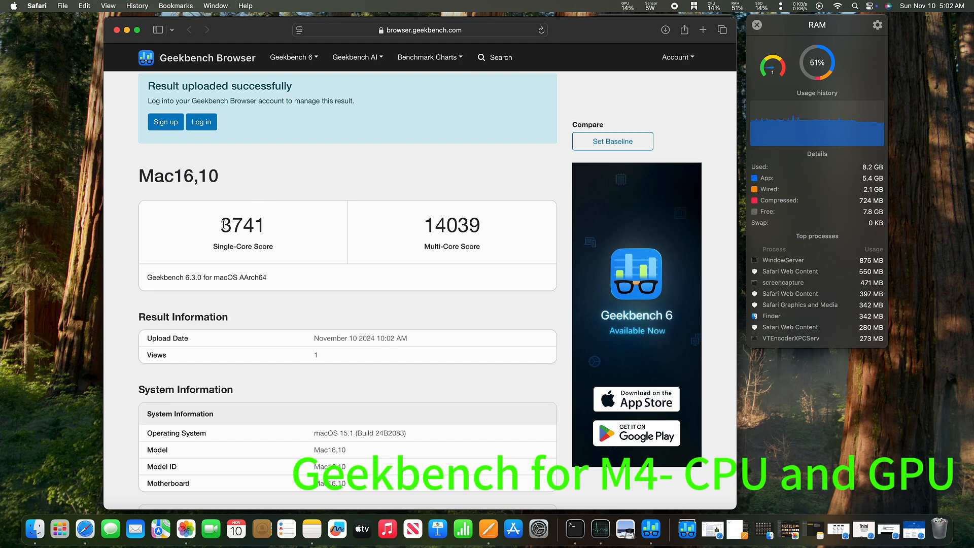
Highlight the 3741 single-core score on the Mac16,10 result with 14039 multi-core.
double_click(243, 225)
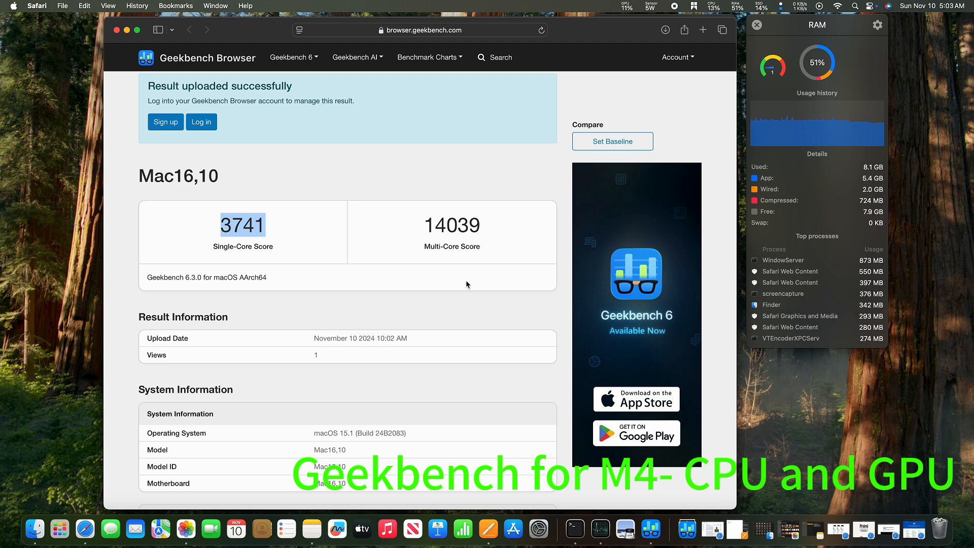
scroll(down, 3)
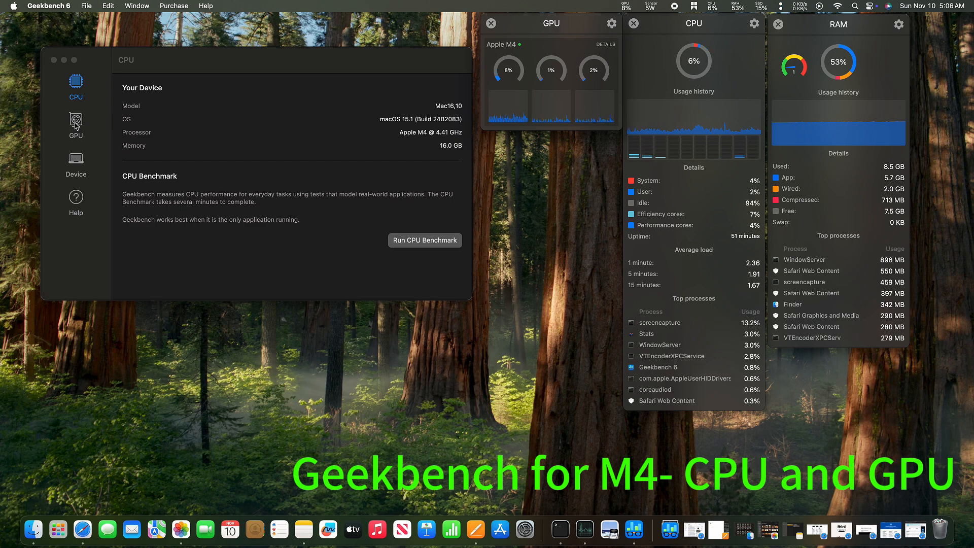
Choose Metal as the GPU API and start the GPU benchmark on the Apple M4.
click(75, 124)
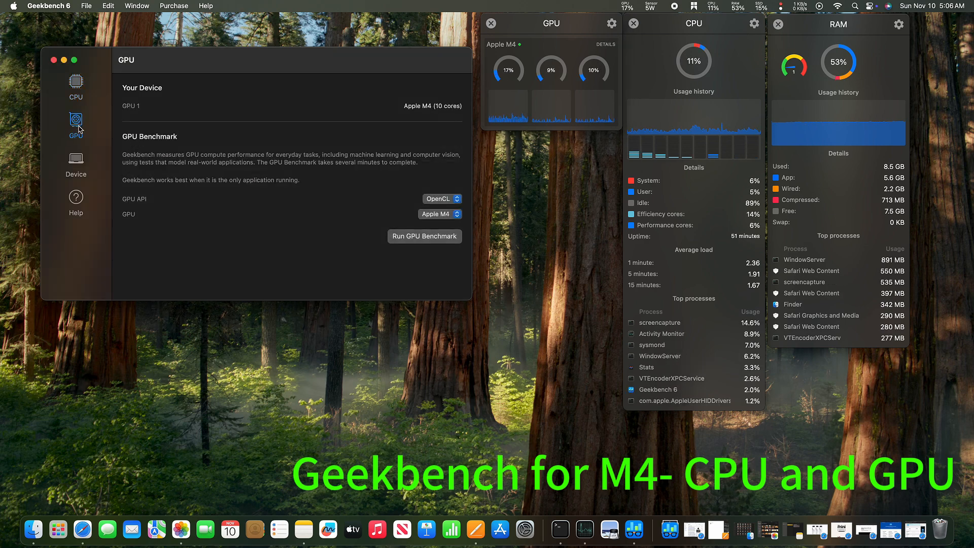
mouse_move(329, 127)
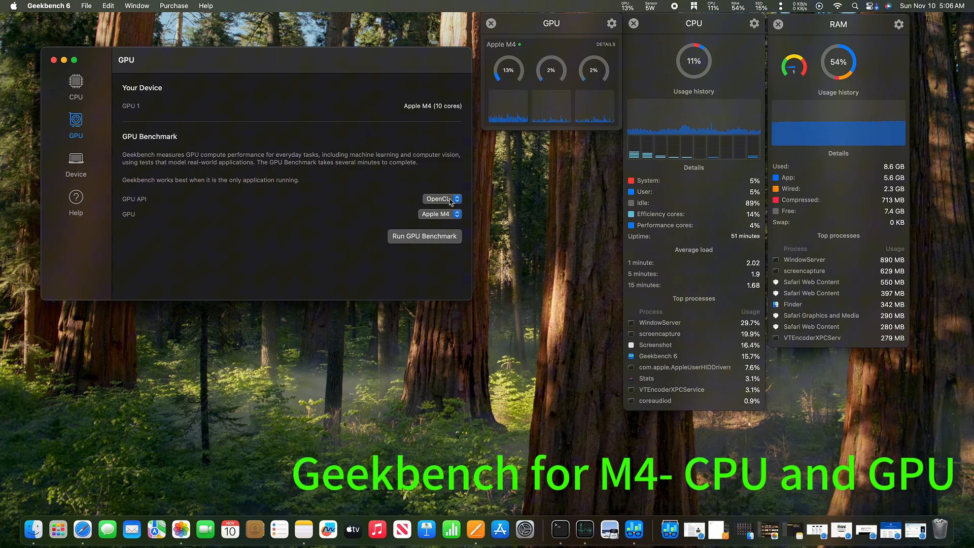
click(440, 198)
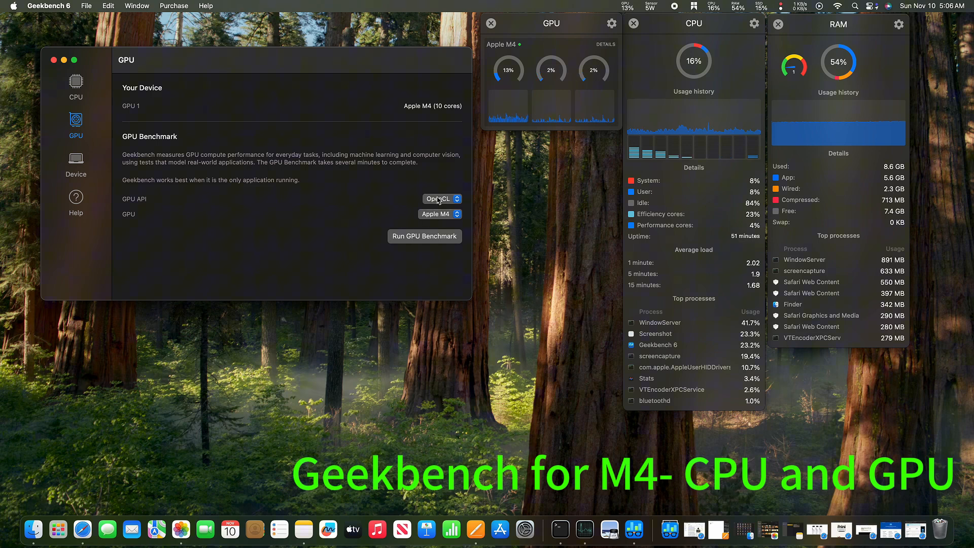
click(440, 199)
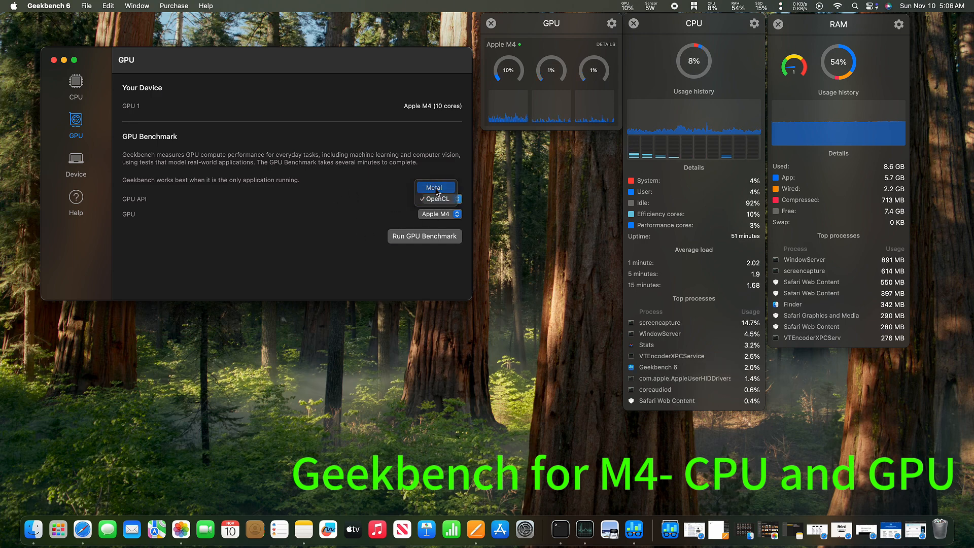
click(435, 187)
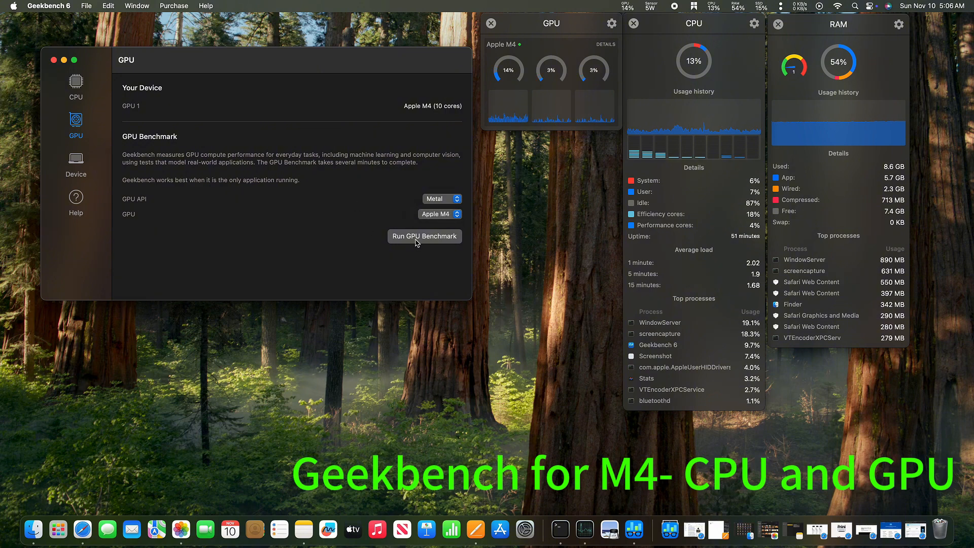
click(424, 236)
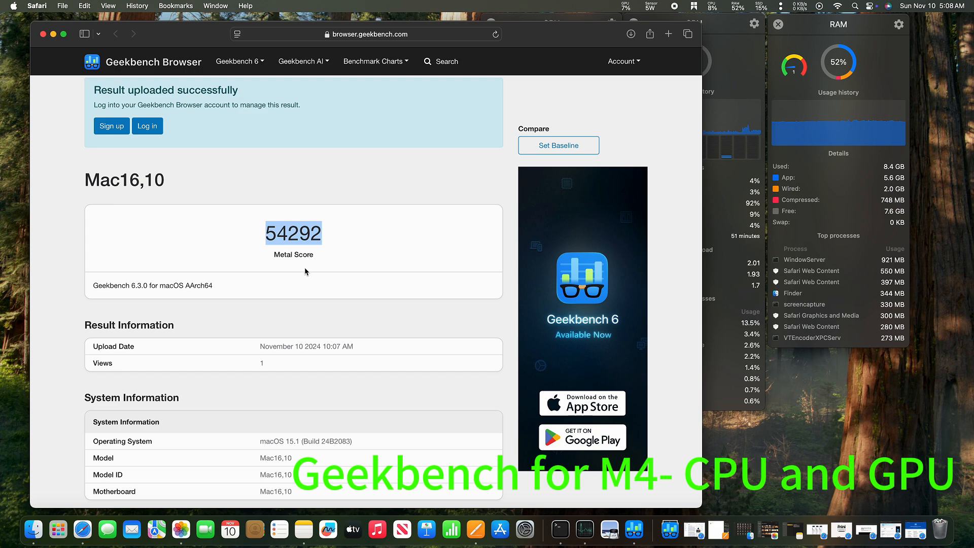
Scroll the 54292 Metal result down to its per-test Metal Performance breakdown.
scroll(down, 3)
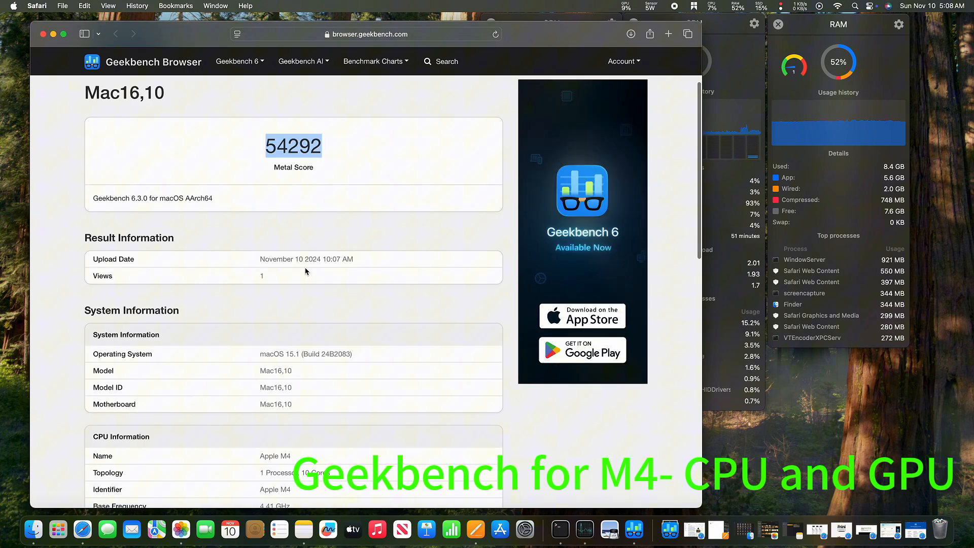
scroll(down, 3)
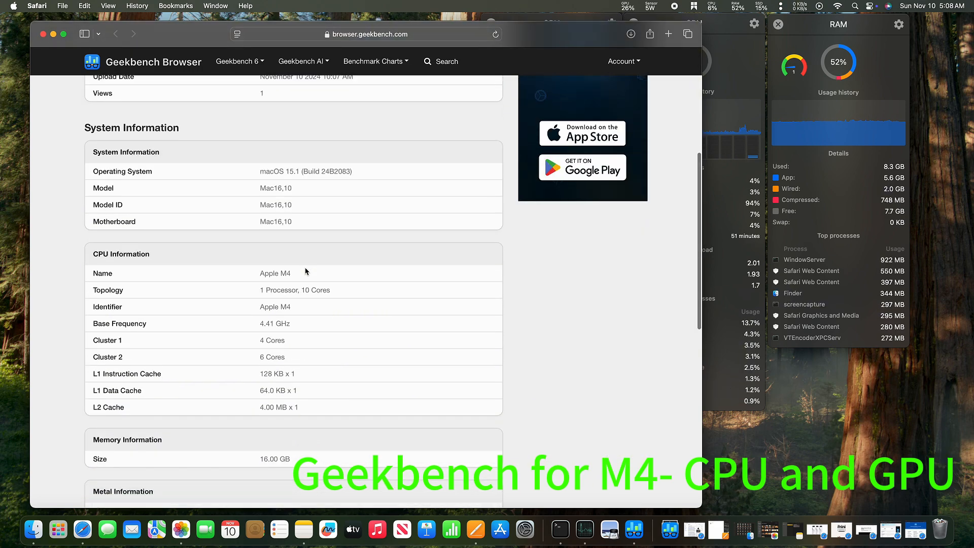
scroll(down, 3)
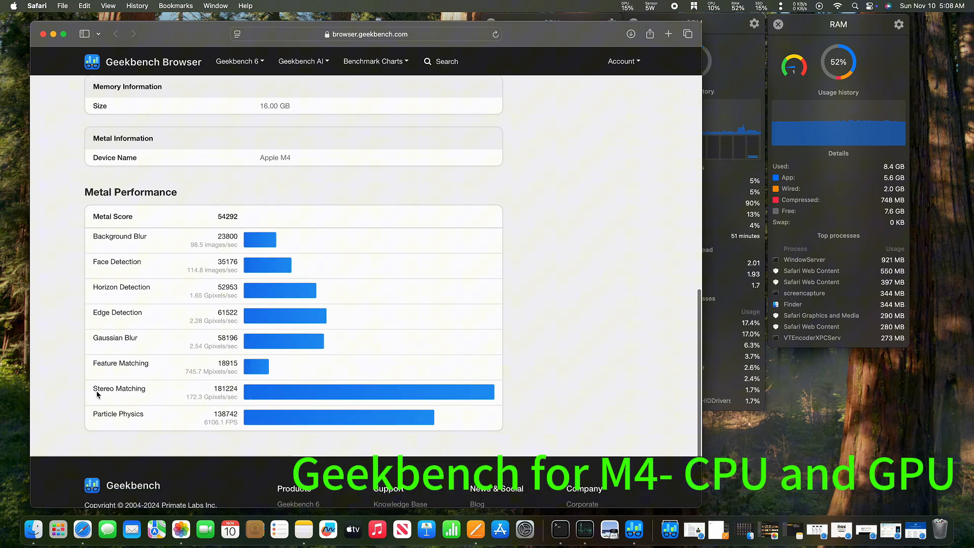
scroll(down, 3)
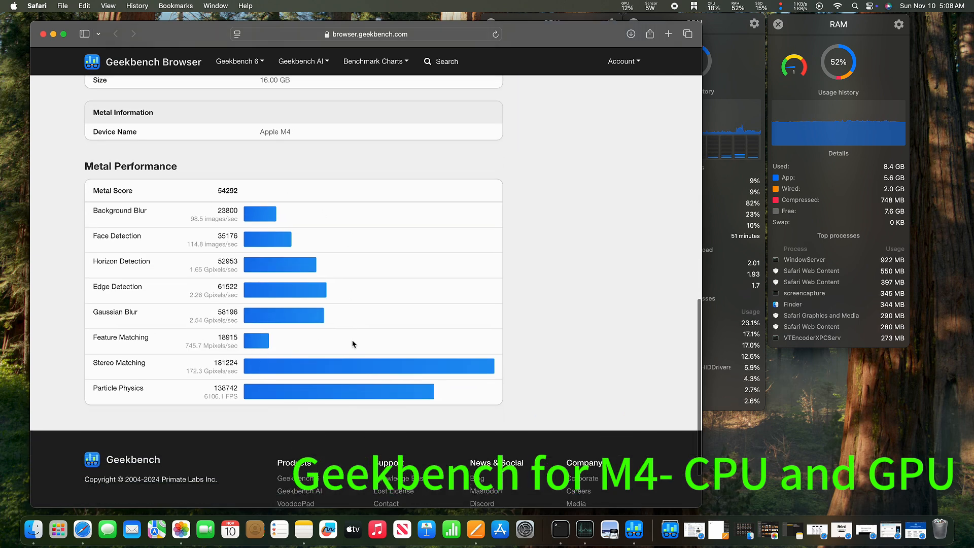
scroll(up, 3)
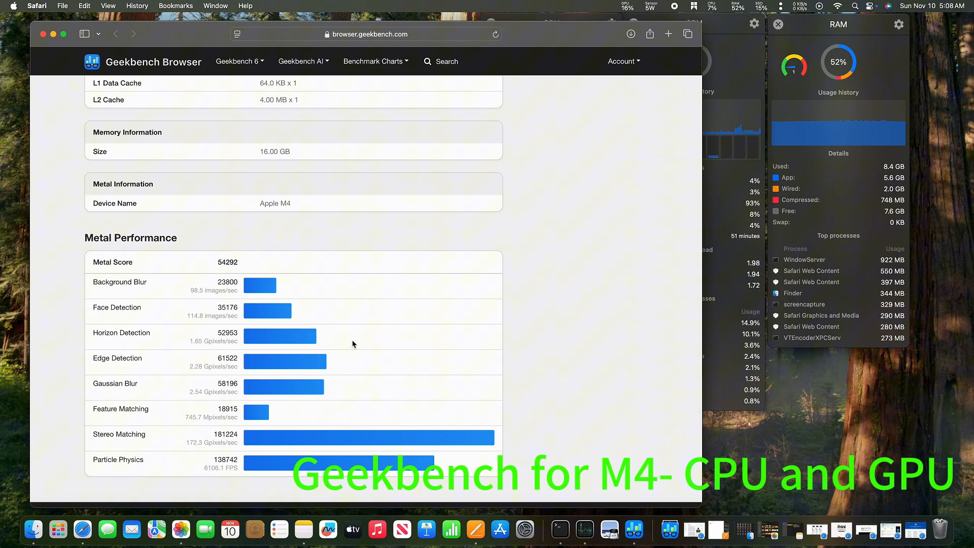